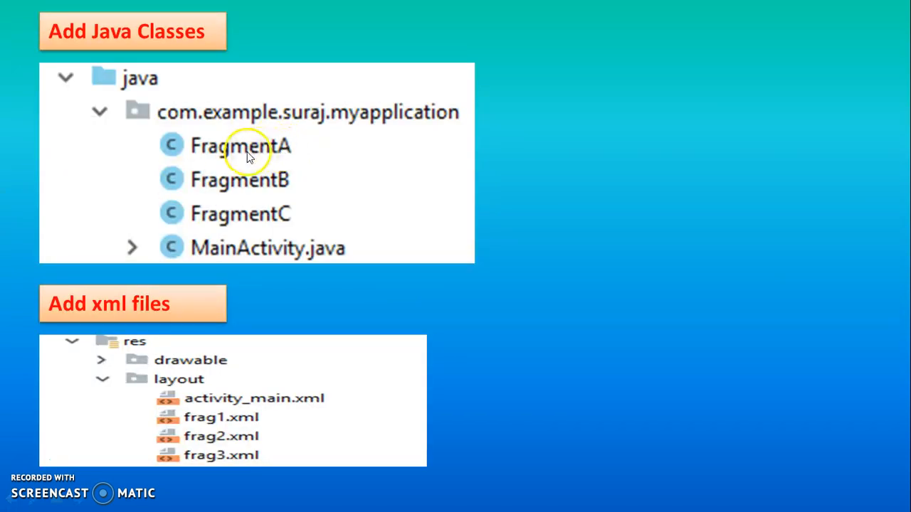
{"action": "mouse_move", "coordinate": [245, 217]}
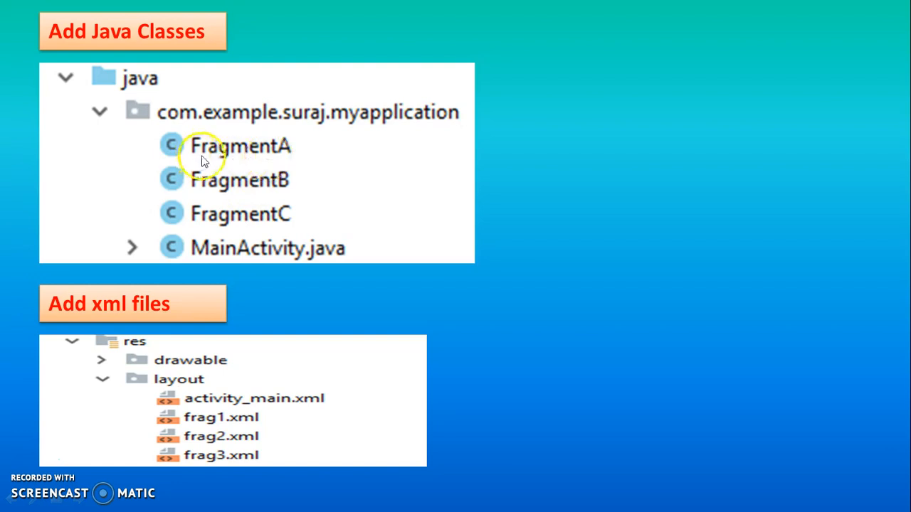
{"action": "mouse_move", "coordinate": [263, 235]}
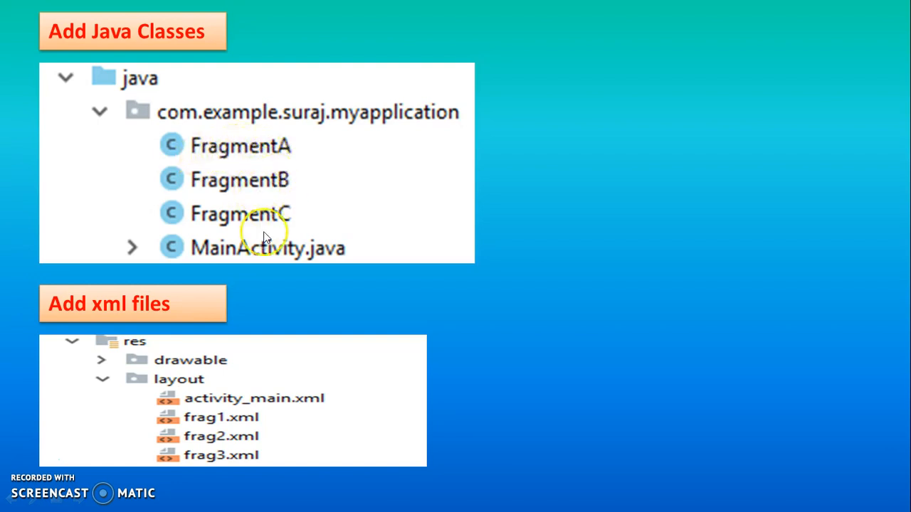
{"action": "mouse_move", "coordinate": [217, 420]}
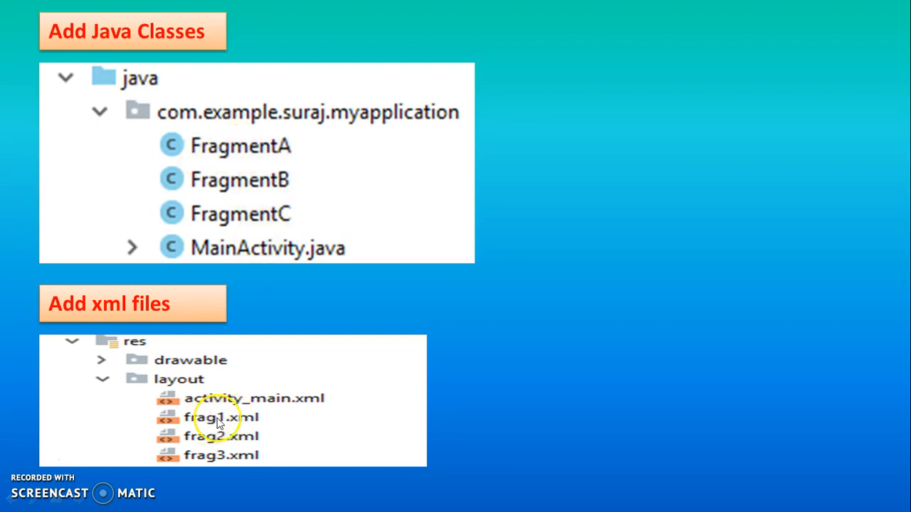
{"action": "mouse_move", "coordinate": [238, 455]}
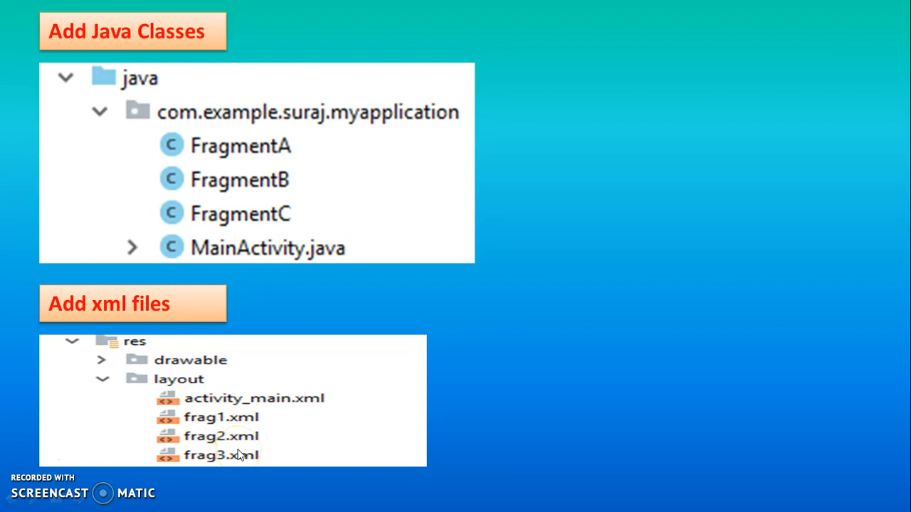
{"action": "mouse_move", "coordinate": [242, 417]}
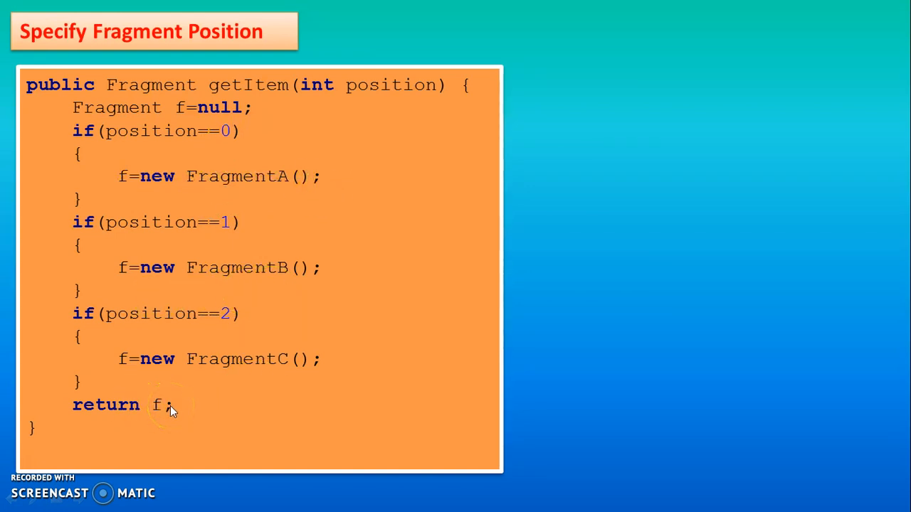
{"action": "mouse_move", "coordinate": [141, 413]}
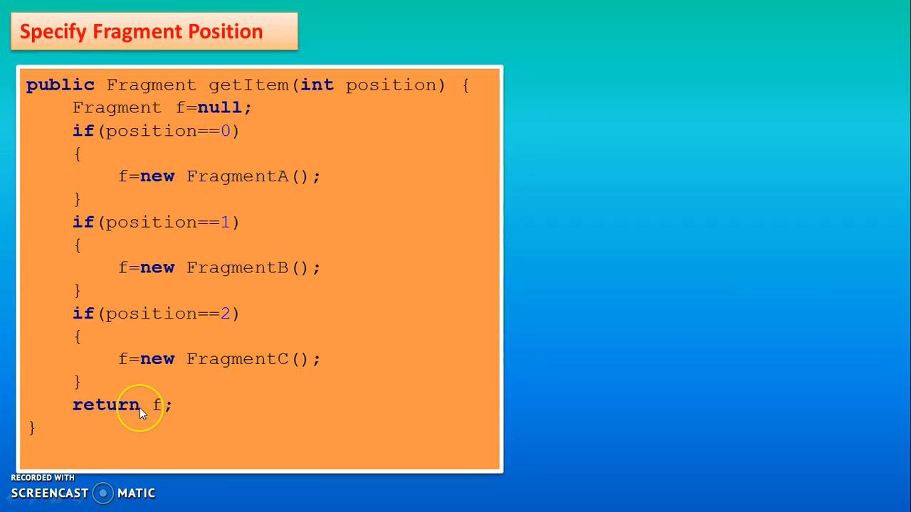